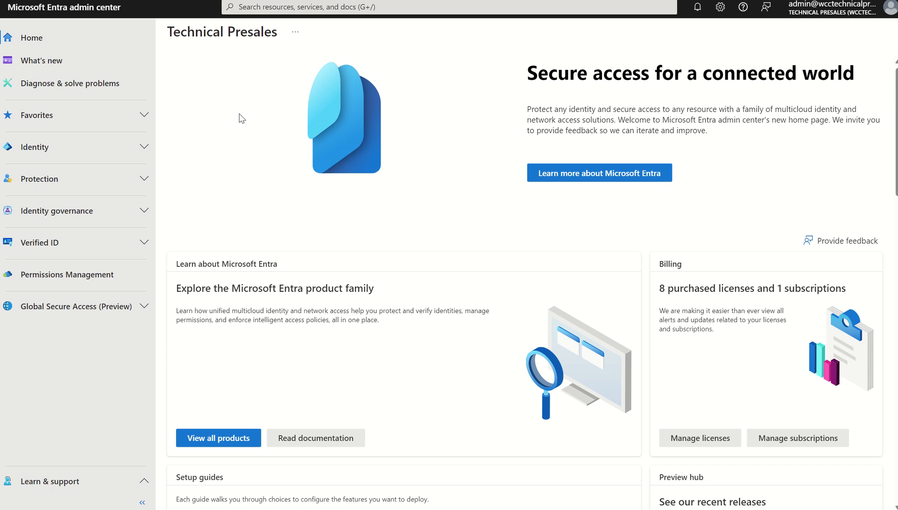
mouse_move(259, 123)
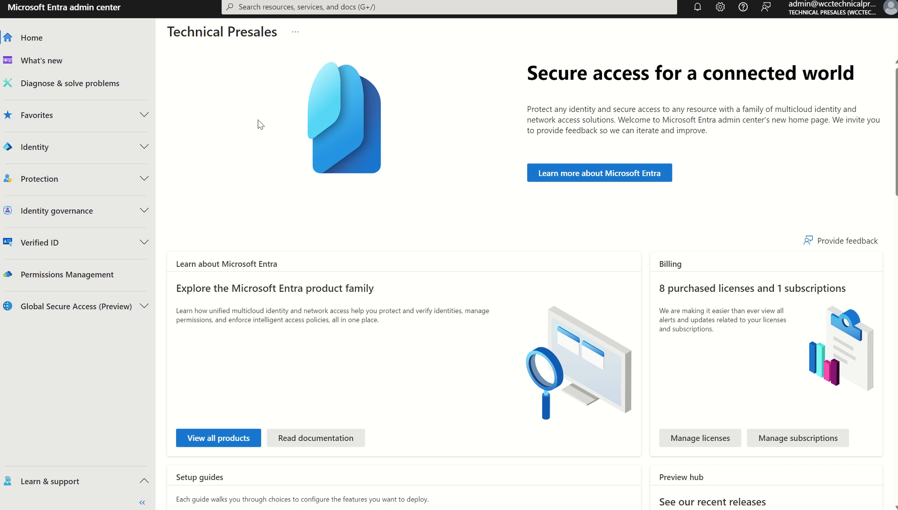
mouse_move(233, 91)
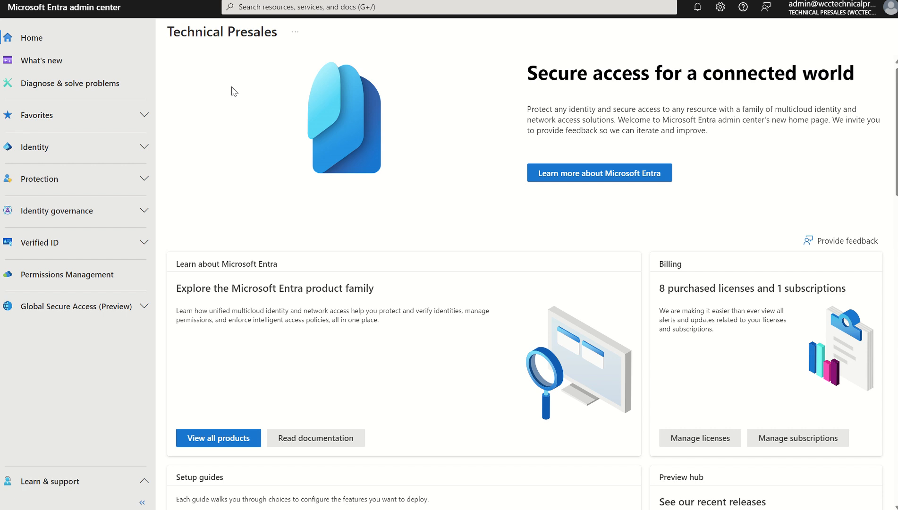
Navigate to Protection > Conditional Access > Custom controls (Preview), which lists no controls.
click(40, 179)
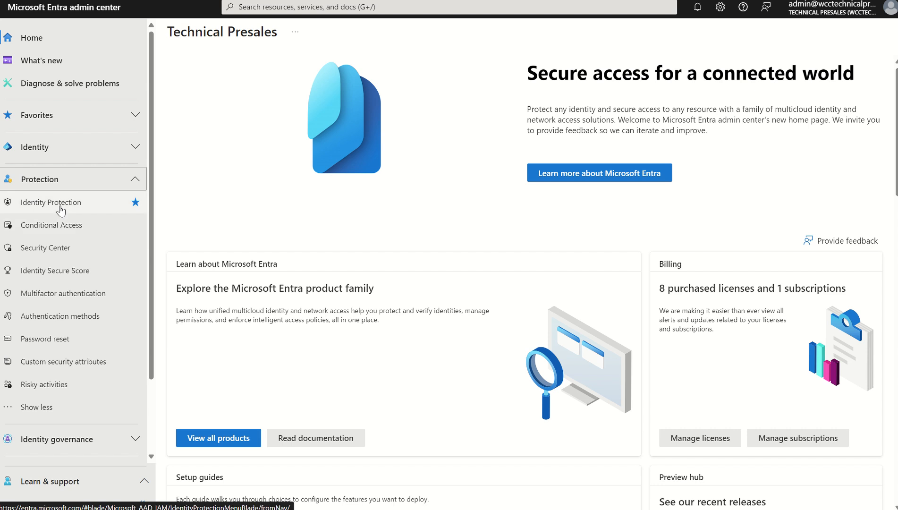
mouse_move(131, 183)
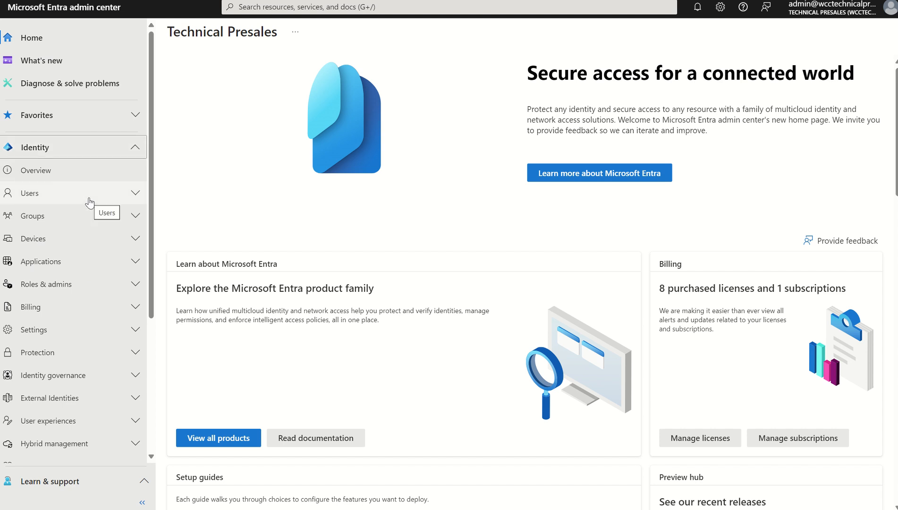
mouse_move(131, 193)
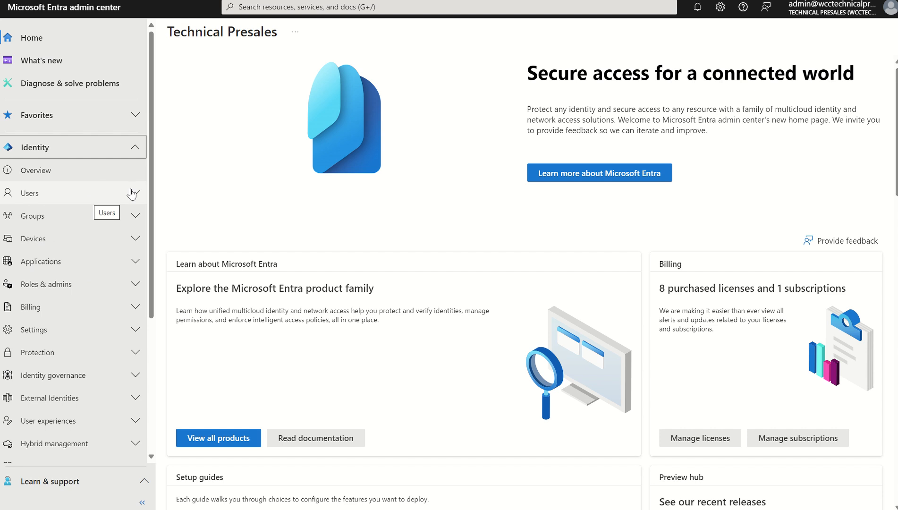
mouse_move(192, 199)
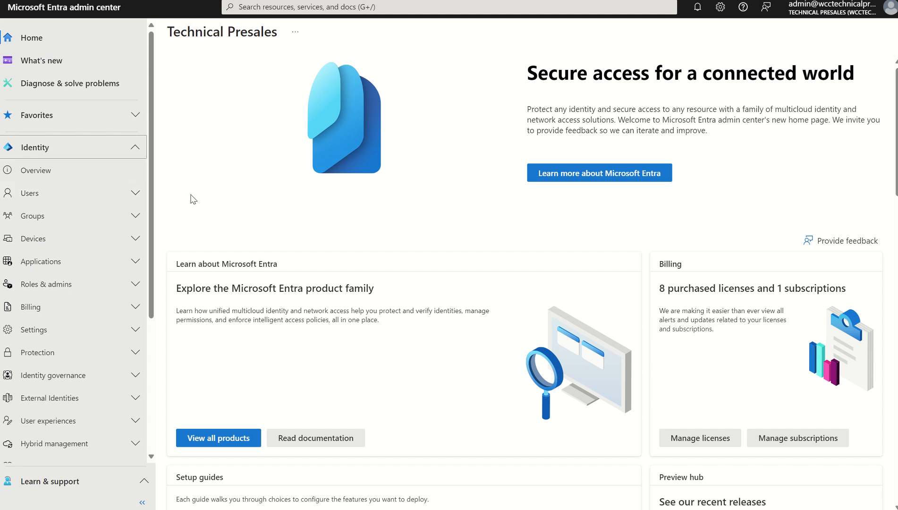
click(34, 147)
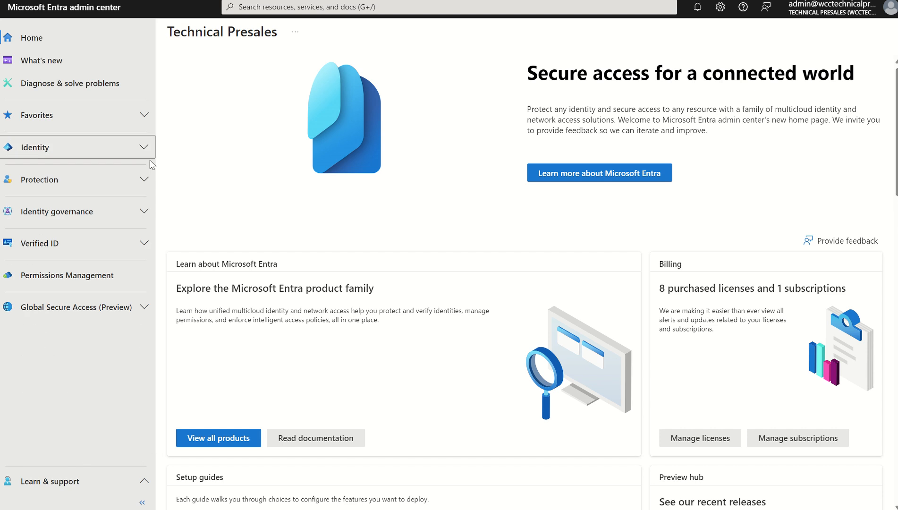
mouse_move(143, 181)
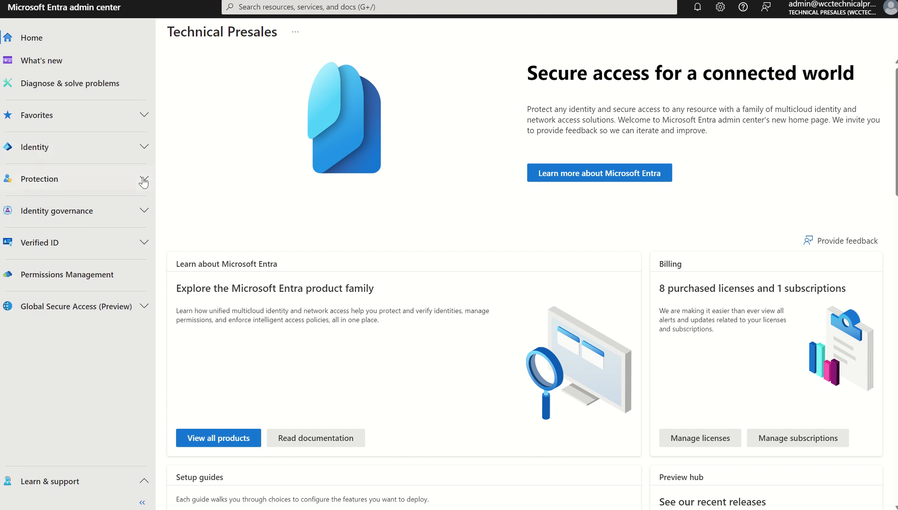
click(51, 223)
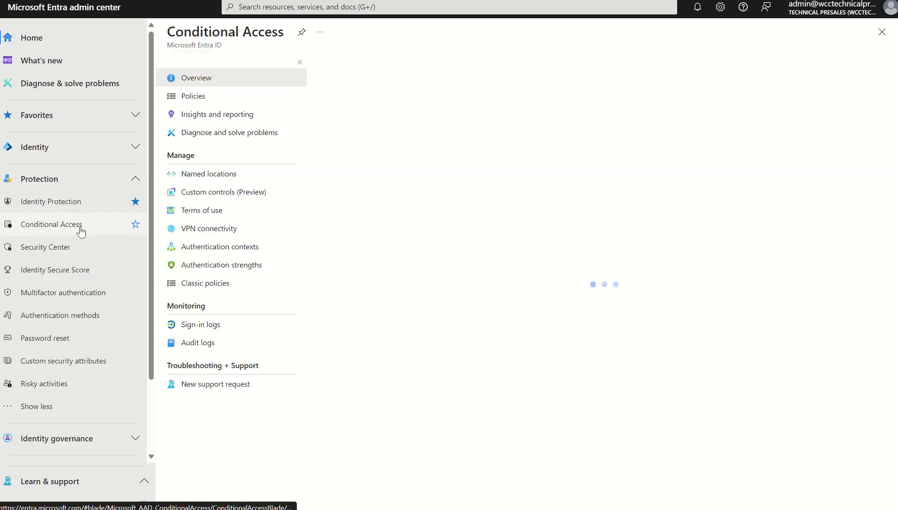
click(51, 224)
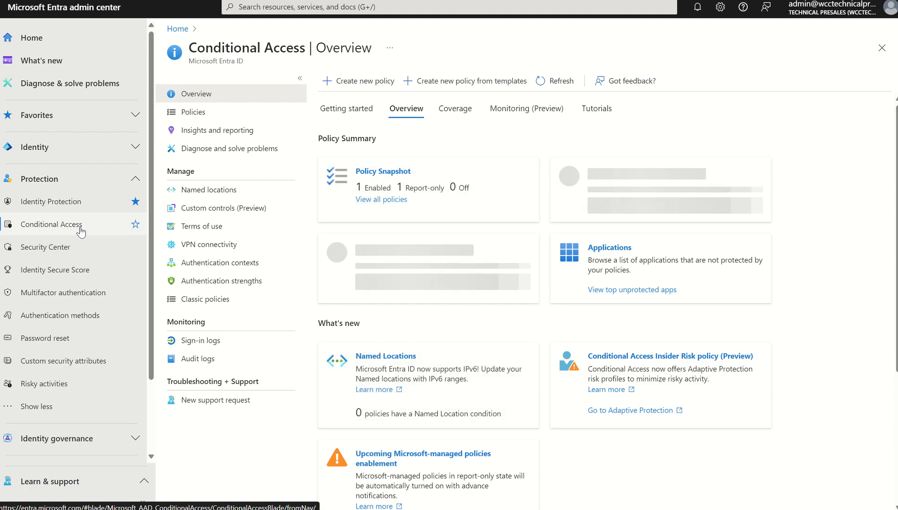
click(224, 208)
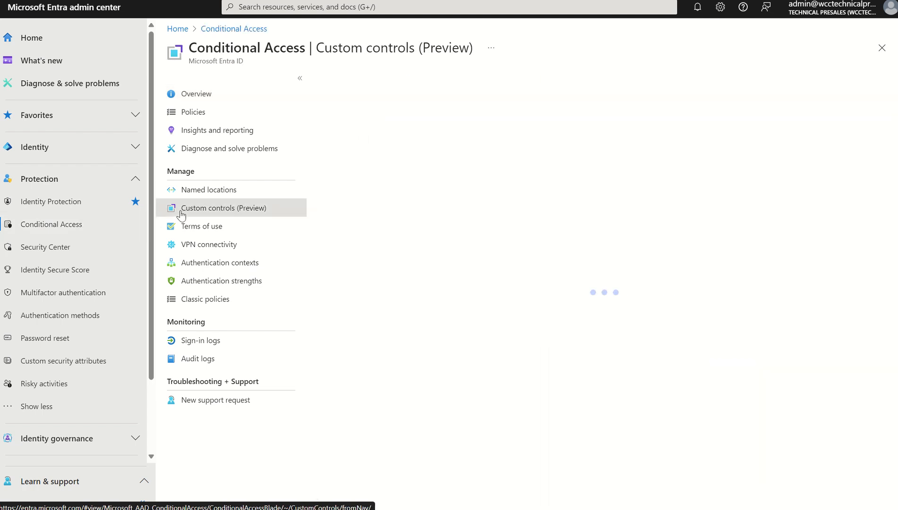
click(224, 207)
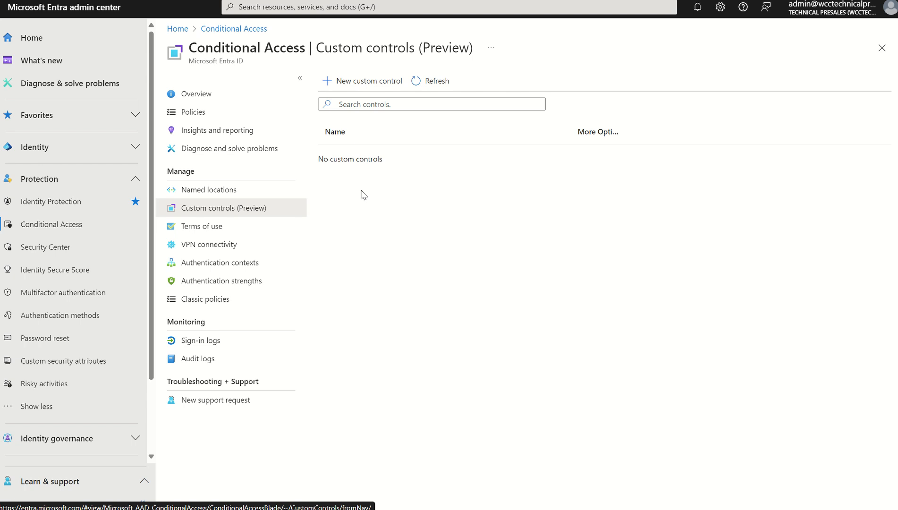
Start a new custom control, review its JSON template, and dismiss it.
click(431, 104)
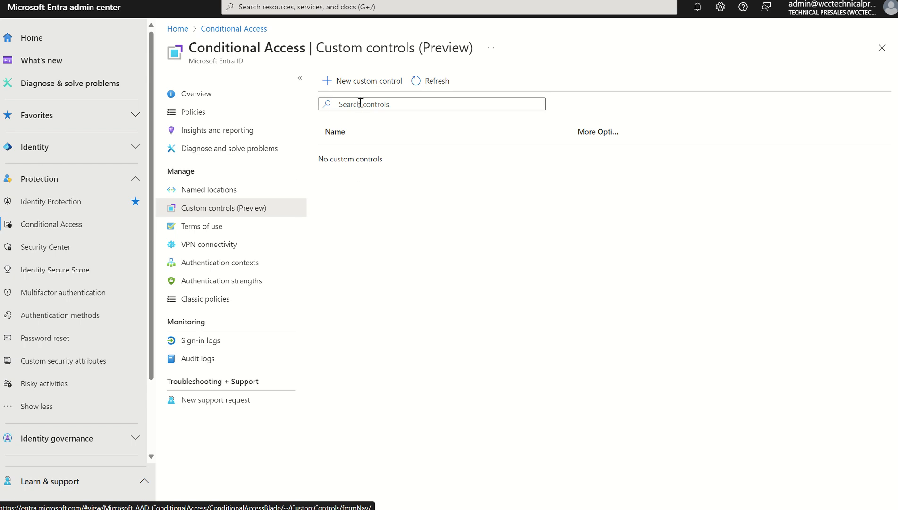
mouse_move(354, 86)
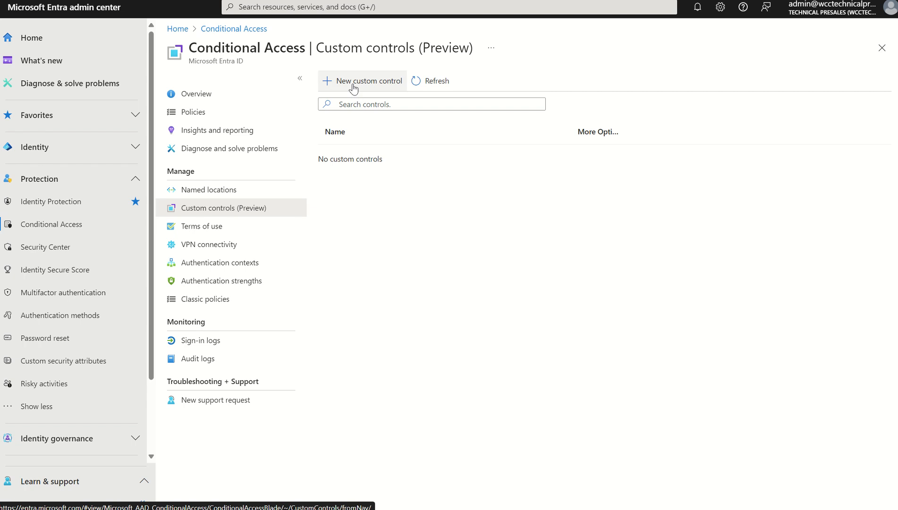
click(362, 82)
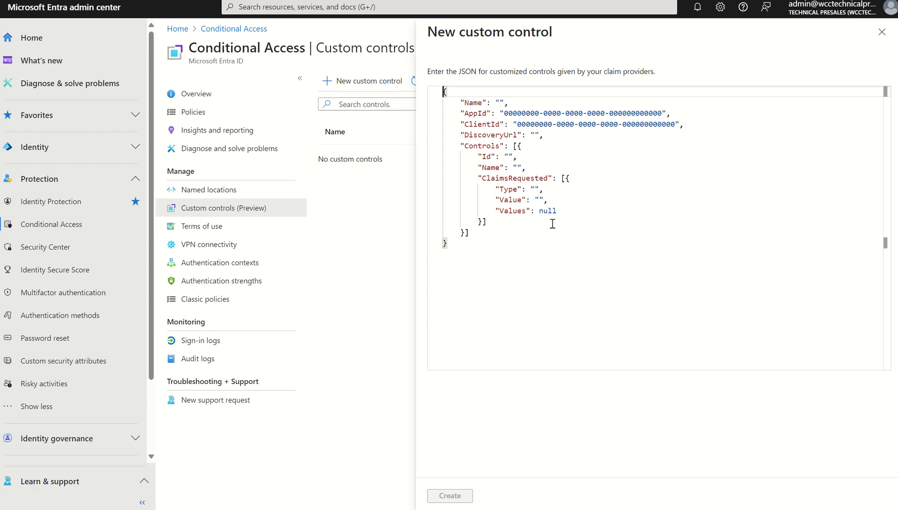
drag(490, 145, 488, 222)
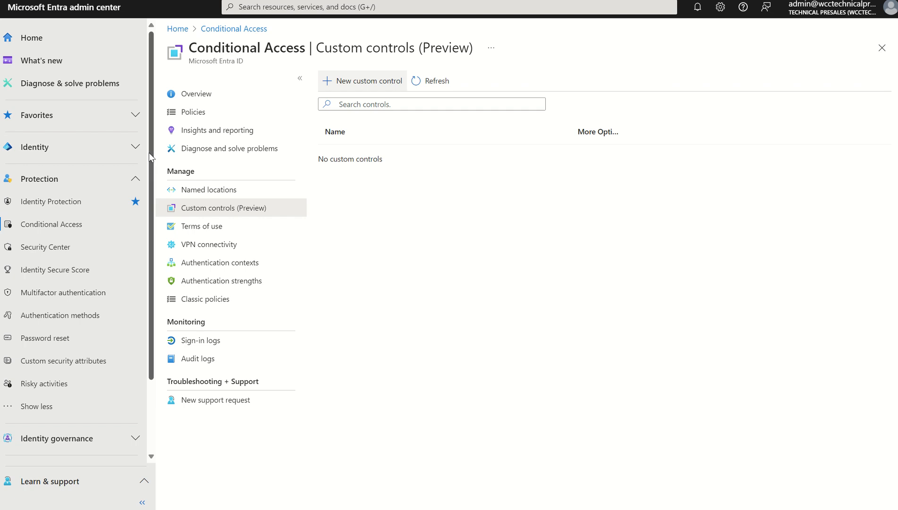
scroll(down, 3)
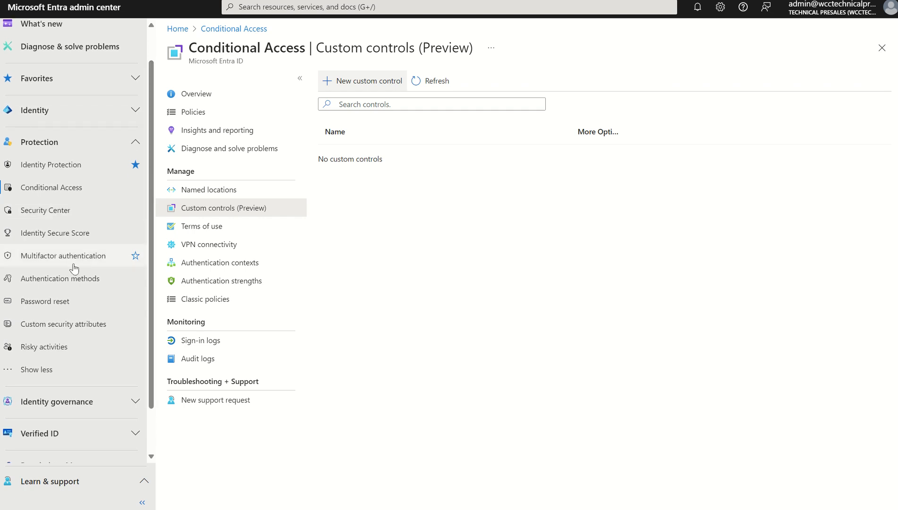
mouse_move(59, 278)
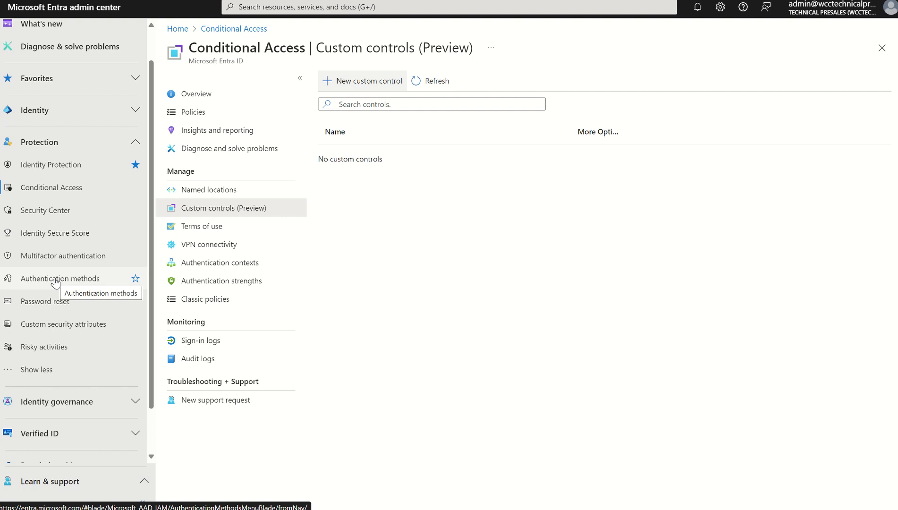
Show the Authentication methods Policies page listing built-in methods and their enabled status.
click(60, 279)
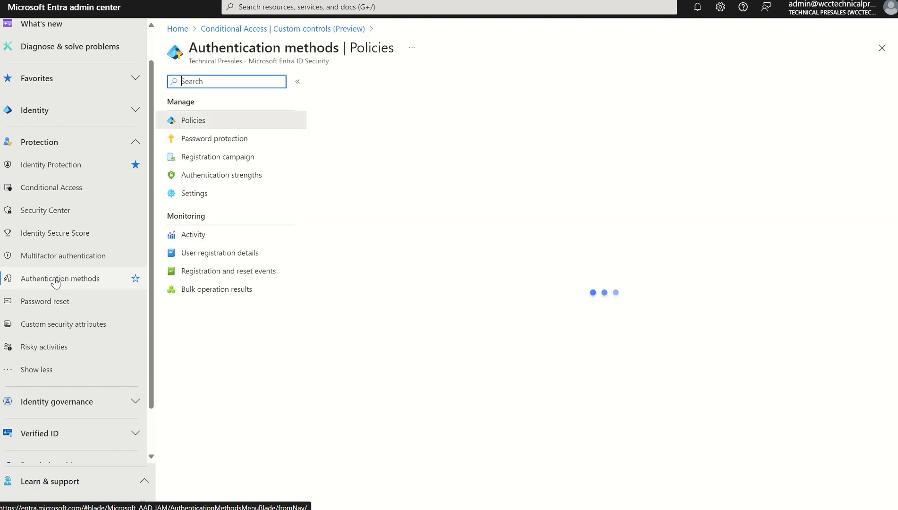
click(59, 278)
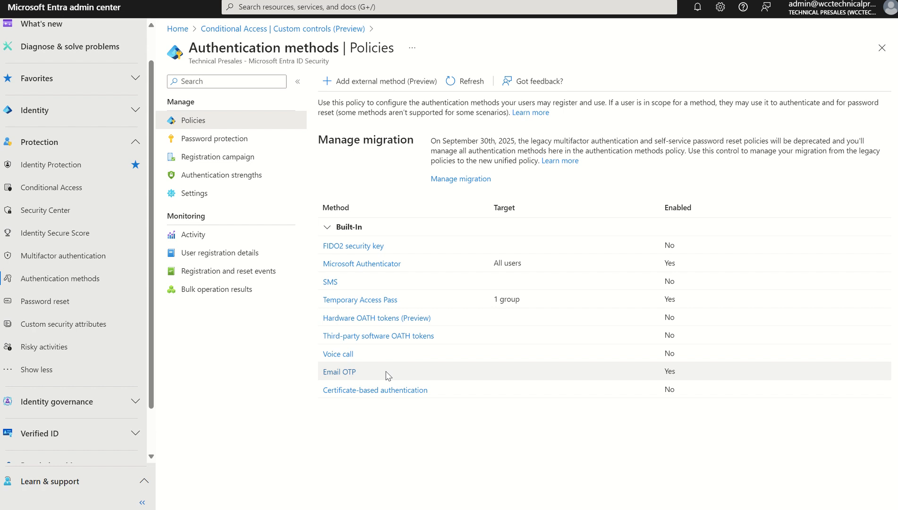
mouse_move(377, 94)
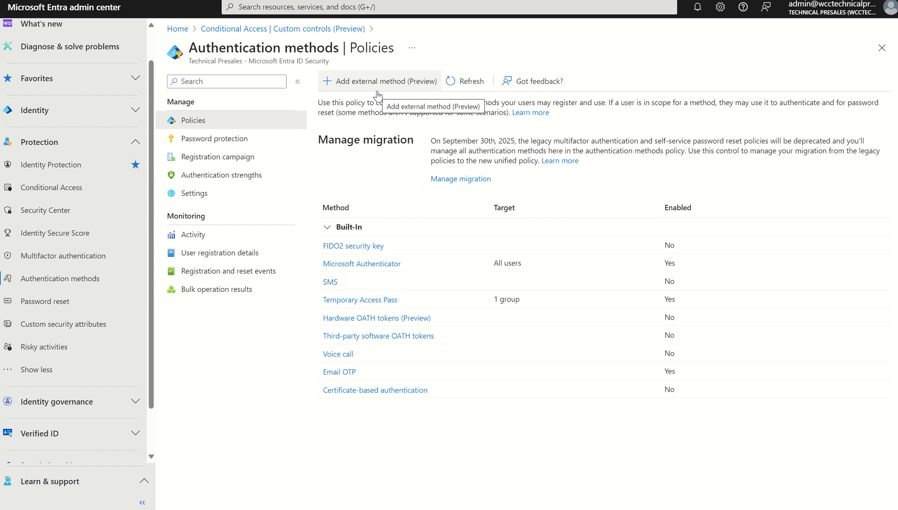
mouse_move(377, 152)
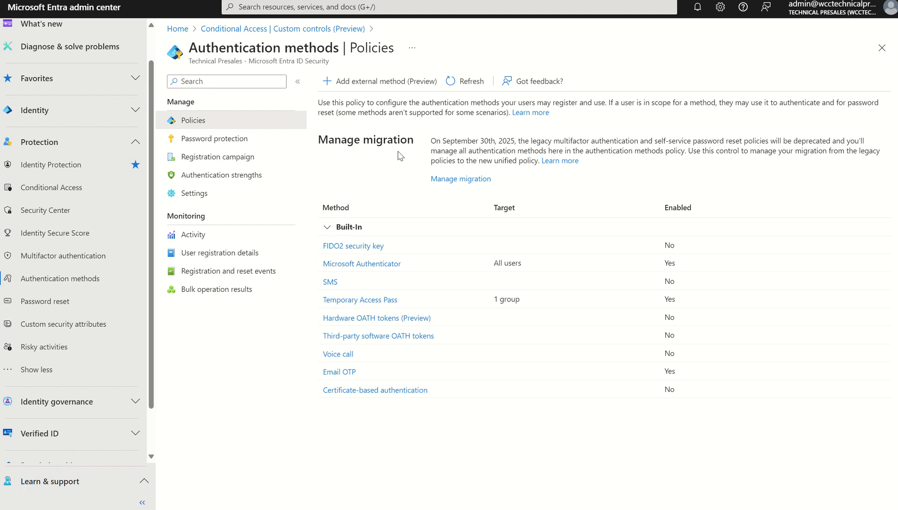
mouse_move(382, 336)
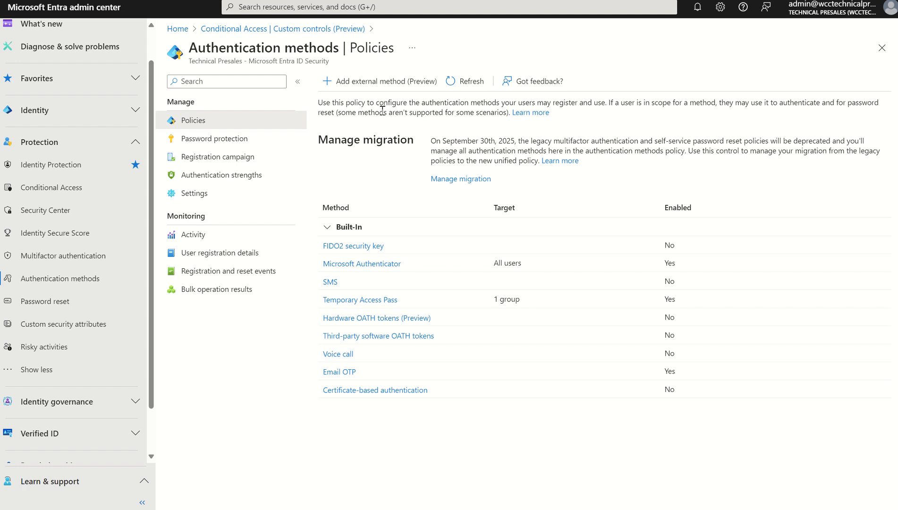
mouse_move(380, 81)
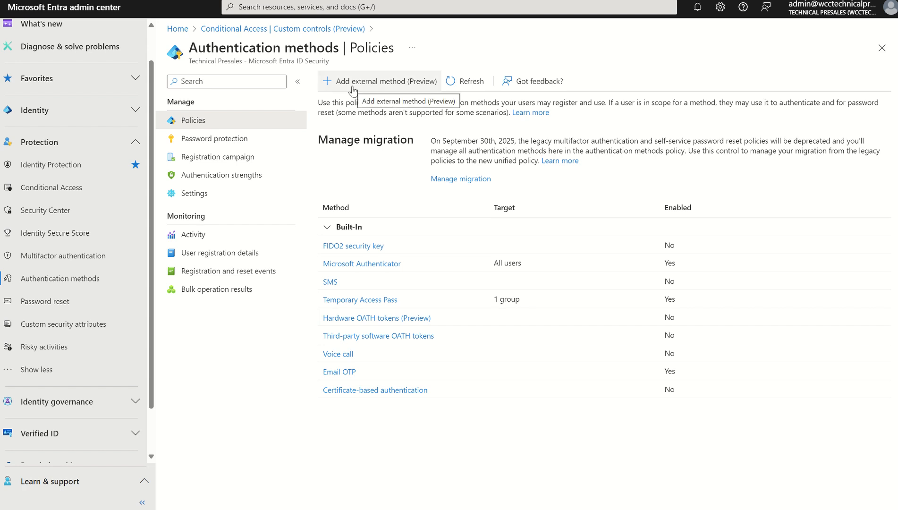
Bring up the blank Add external method (Preview) form with the Name field ready.
click(379, 81)
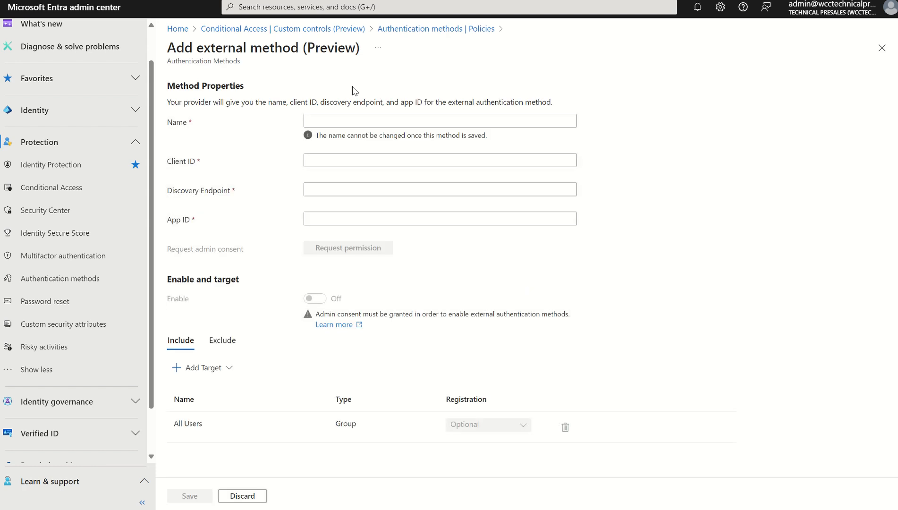
mouse_move(259, 146)
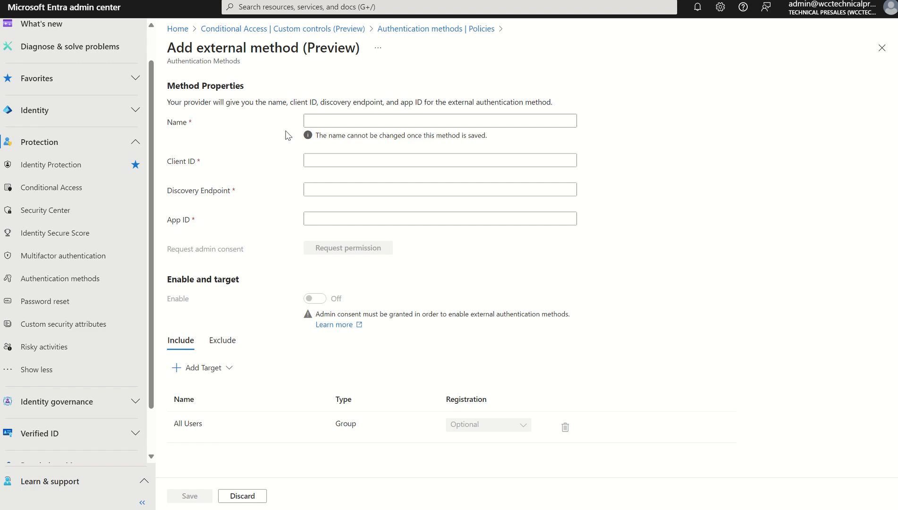
click(439, 189)
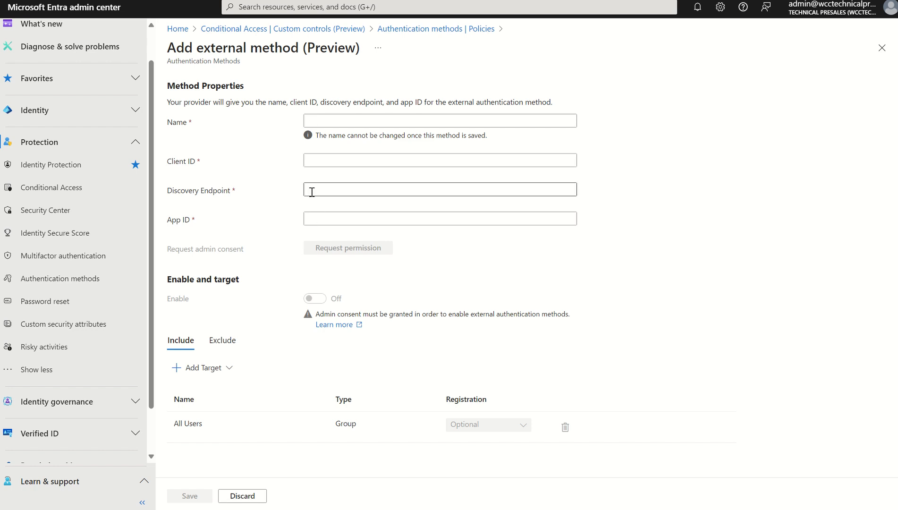
mouse_move(275, 180)
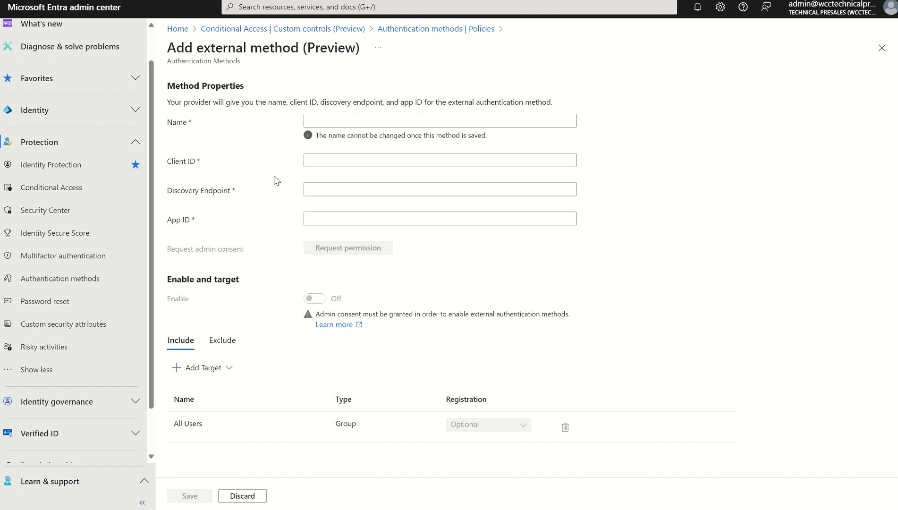
click(439, 120)
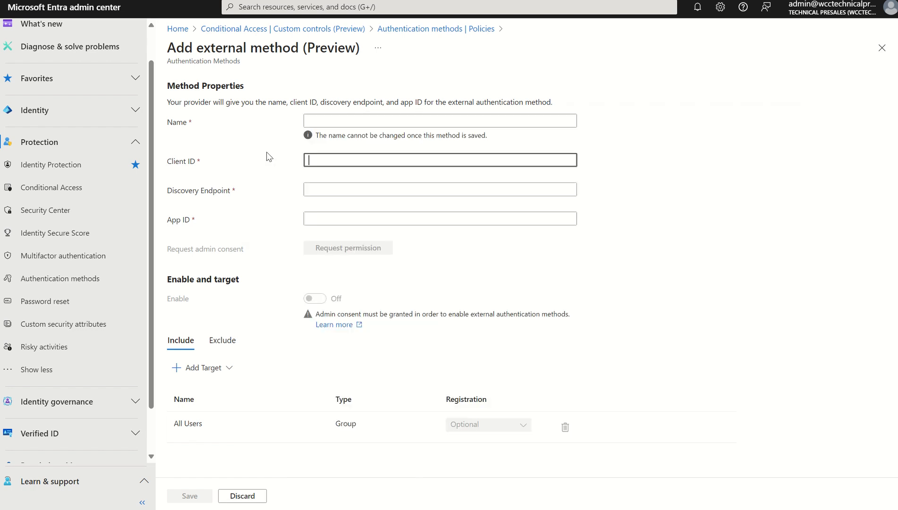
text(Adatum)
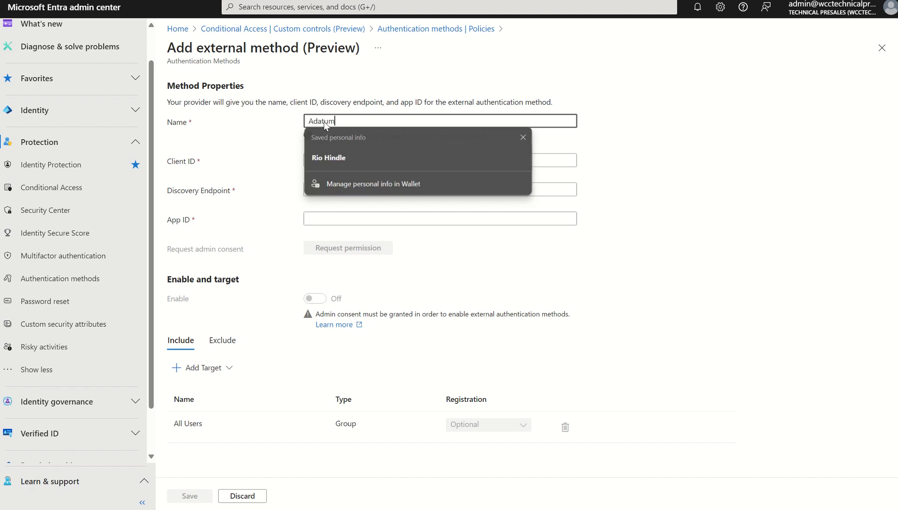
click(439, 160)
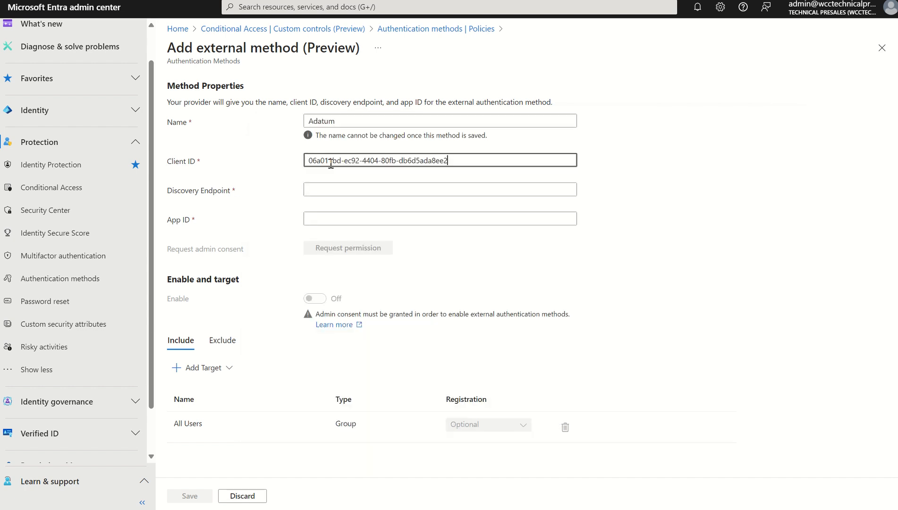
click(439, 189)
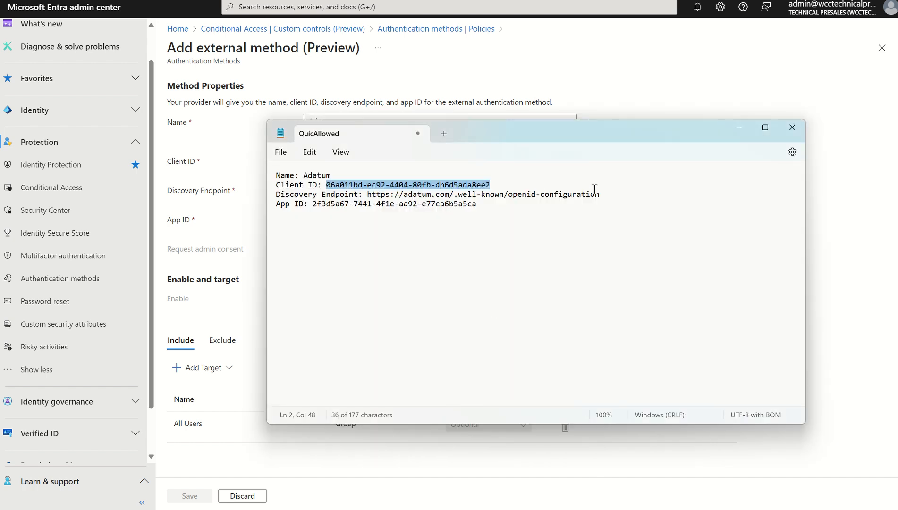
drag(367, 195, 599, 194)
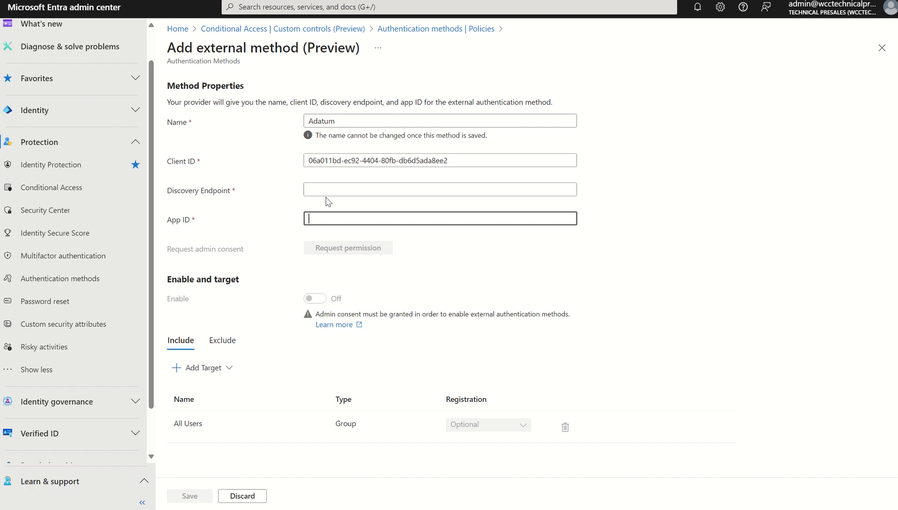
text(https://adatum.com/.well-known/openid-configuration)
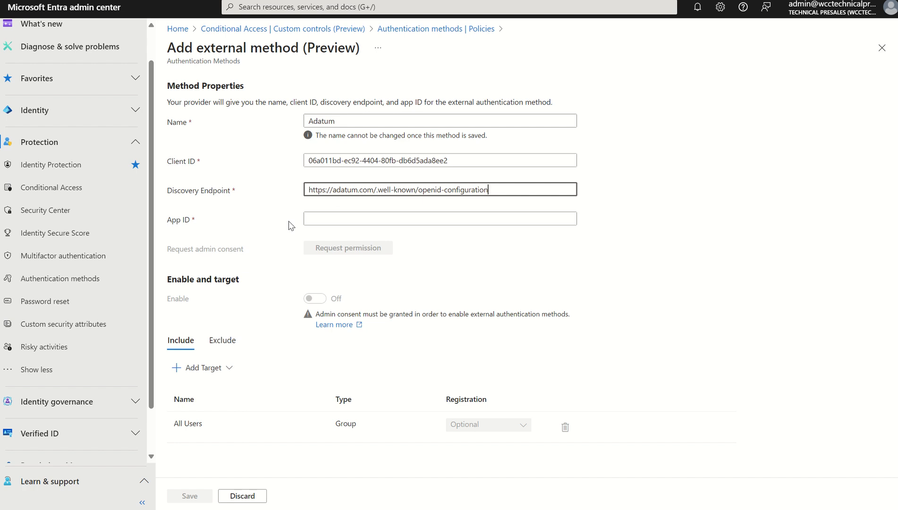
Enter app ID 2f3d5a67-7441-4f1e-aa92-e77ca6b5a5ca for the Adatum method.
click(439, 218)
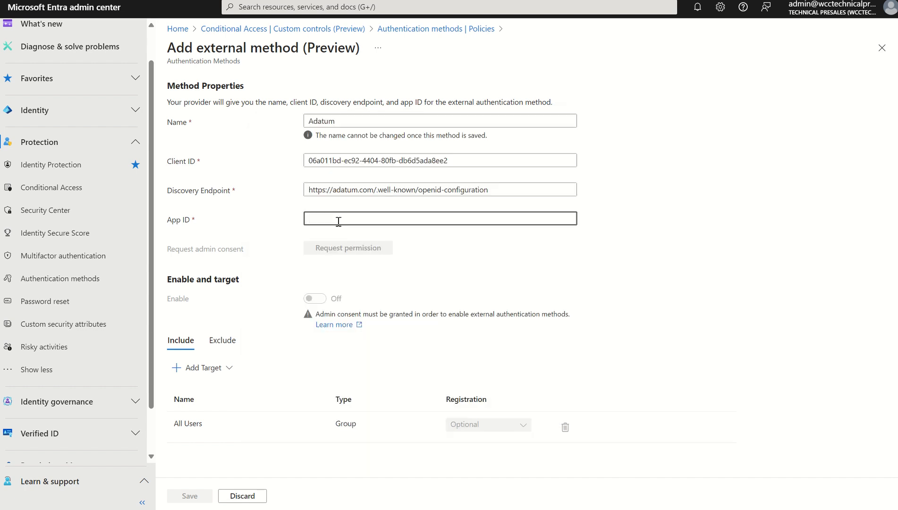
text(2f3d5a67-7441-4f1e-aa92-e77ca6b5a5ca)
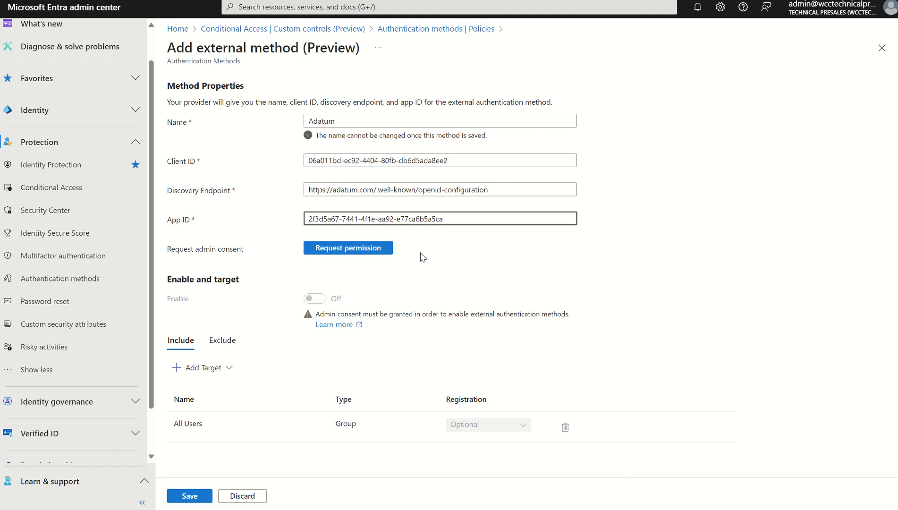
click(439, 218)
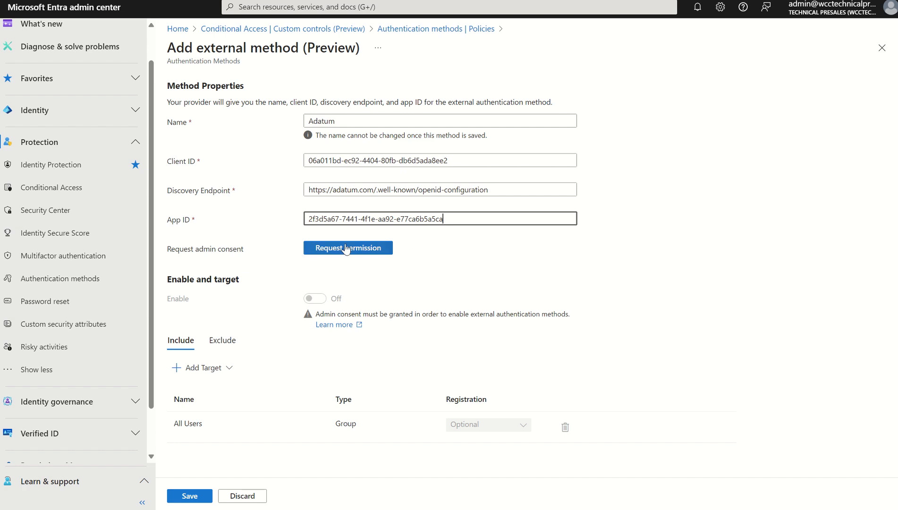
mouse_move(321, 256)
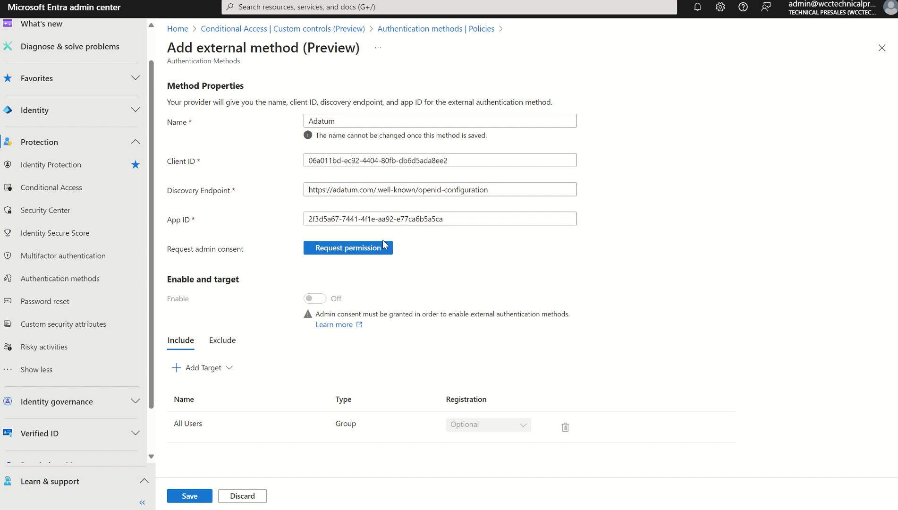
Request admin consent for the Adatum app, which fails, leaving the method disabled.
click(347, 247)
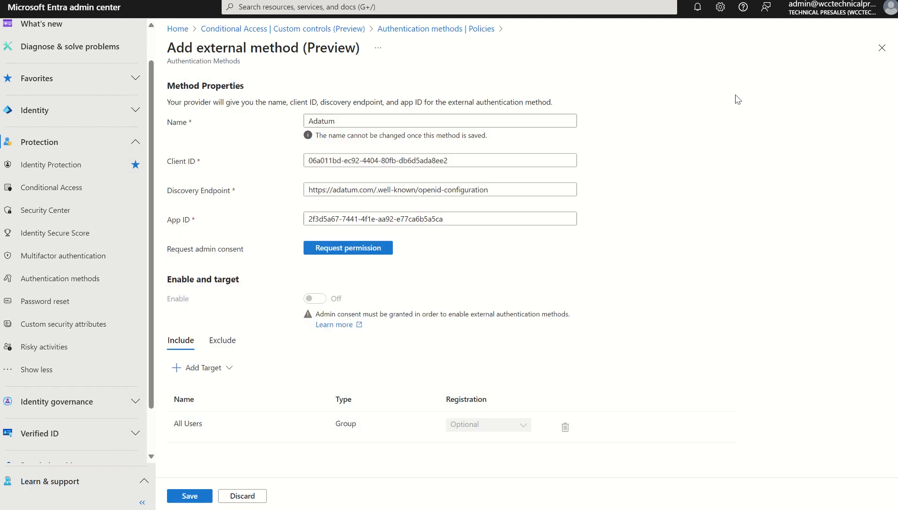
click(348, 247)
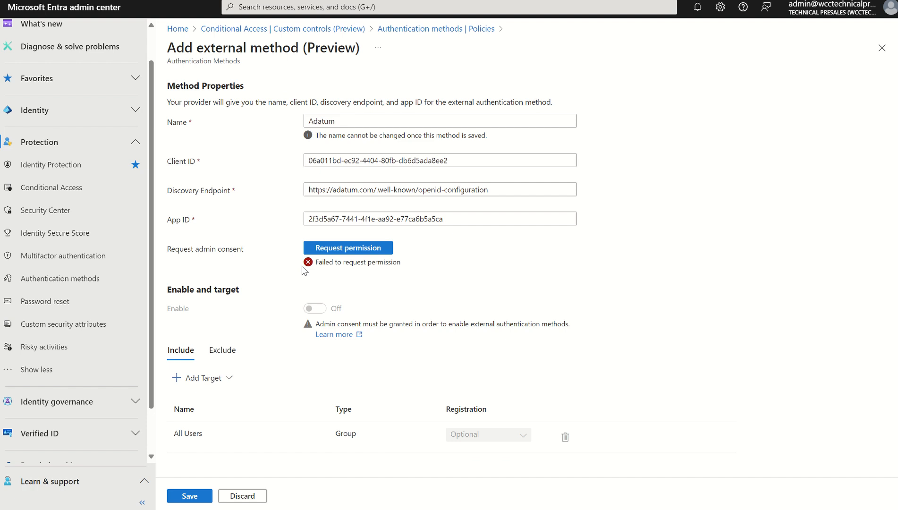
mouse_move(322, 313)
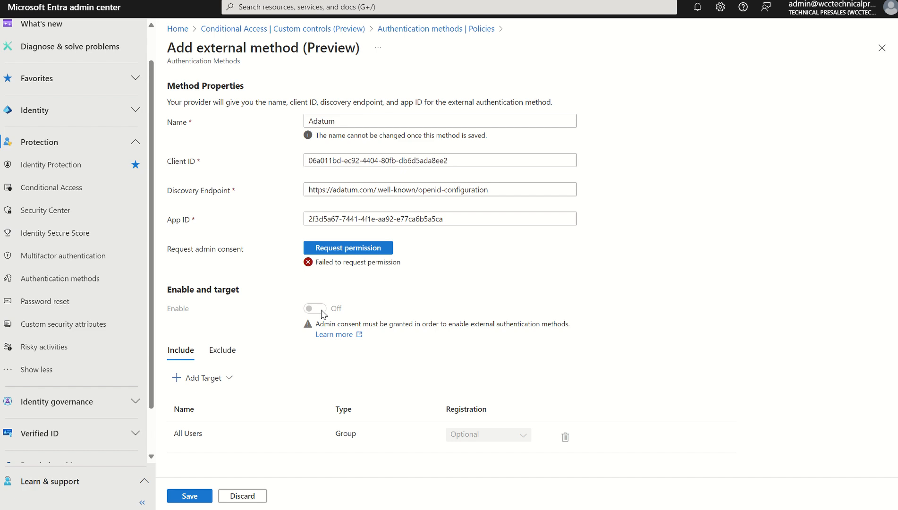
click(348, 247)
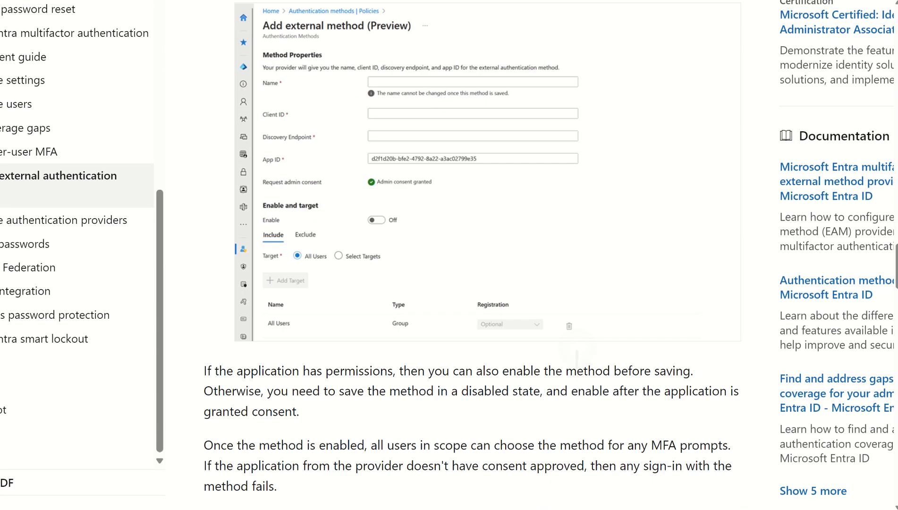
scroll(down, 3)
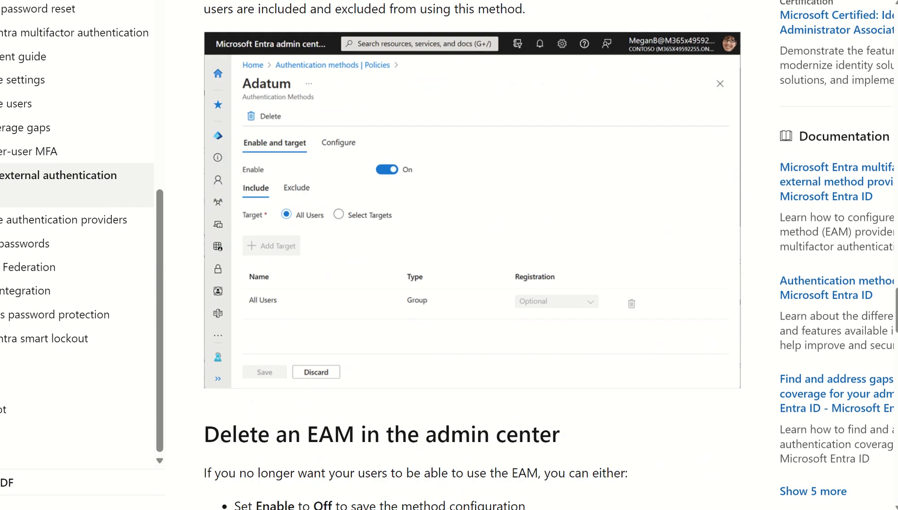
scroll(down, 3)
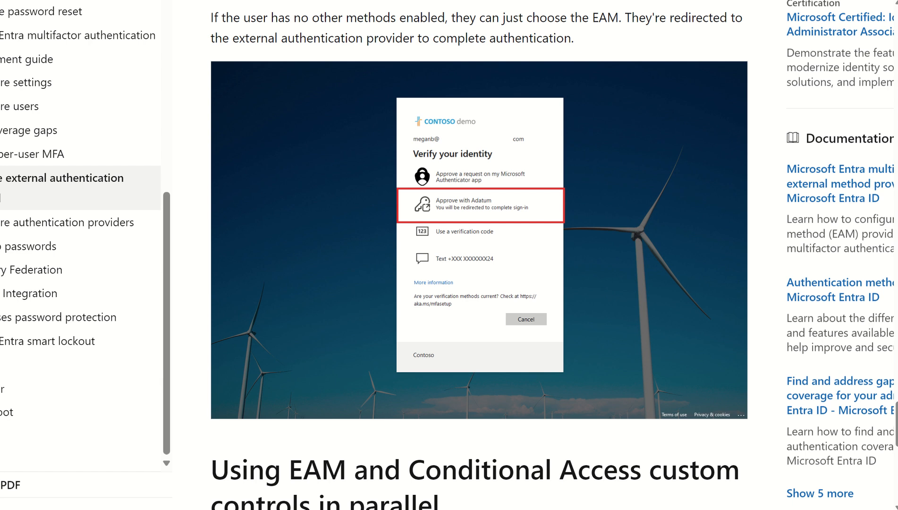
scroll(down, 3)
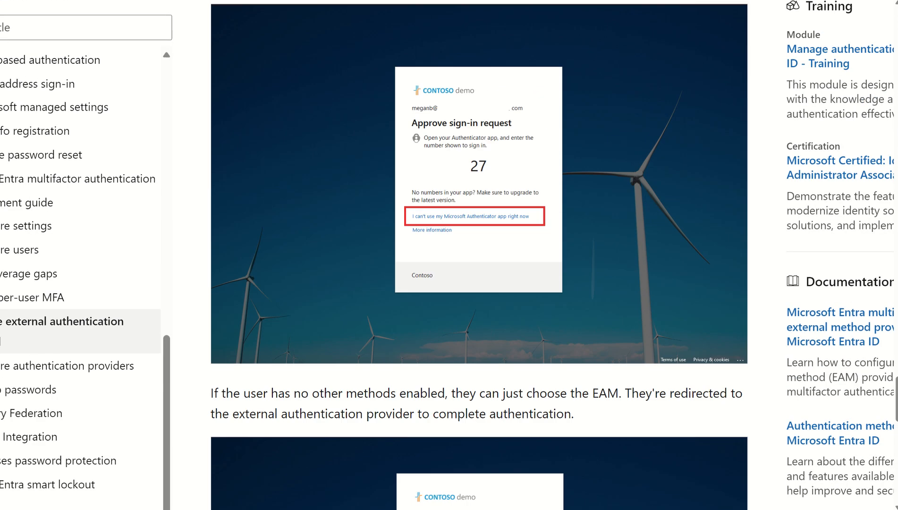